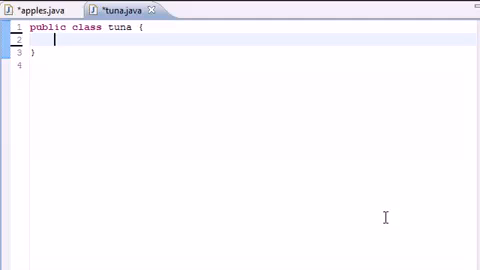
# Step: Check apples.java, then type private int hour, minute and second declarations in tuna.java
pyautogui.click(30, 6)
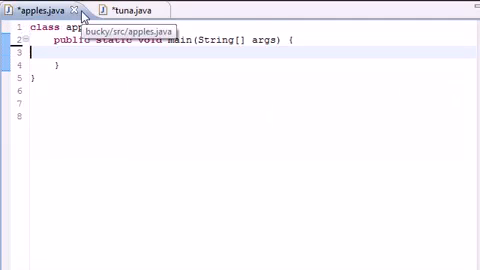
pyautogui.click(130, 8)
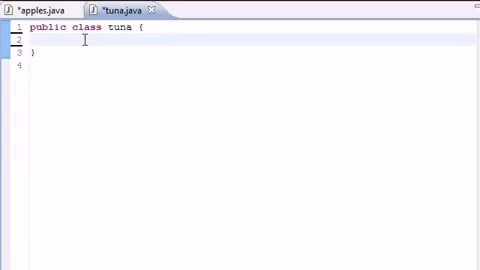
pyautogui.write('pri')
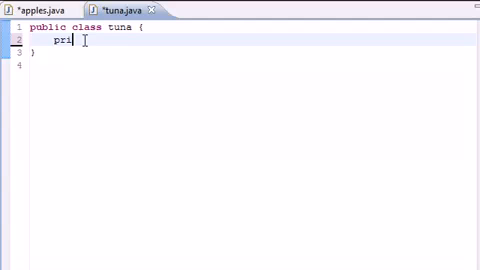
pyautogui.write('bate')
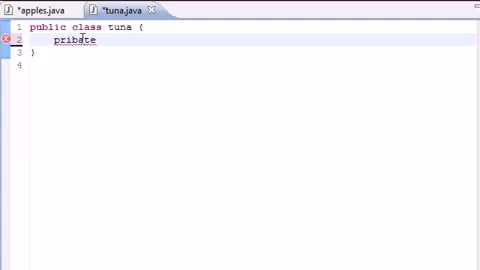
pyautogui.write('private')
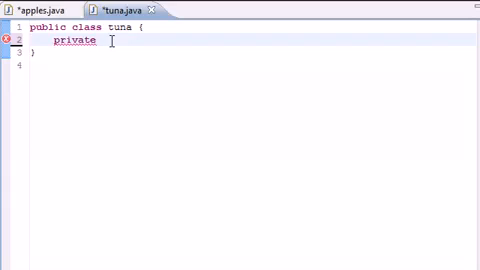
pyautogui.write('int')
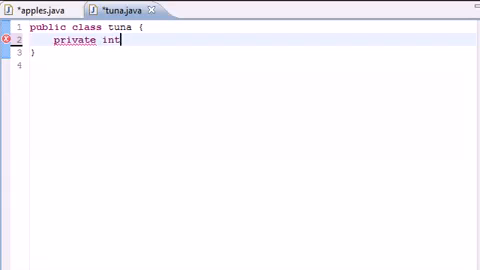
pyautogui.write('hour')
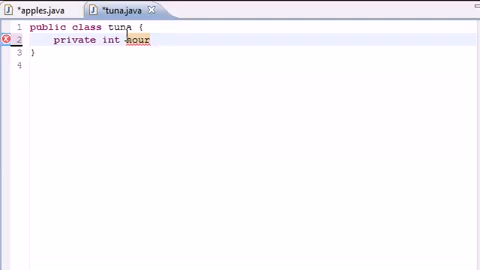
pyautogui.write(';')
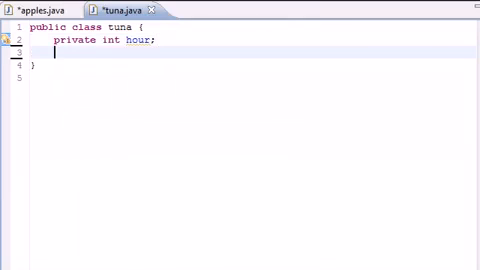
pyautogui.write('private int hour;')
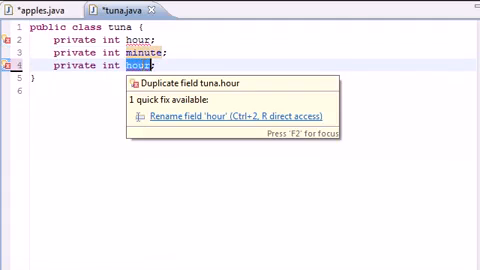
pyautogui.write('second')
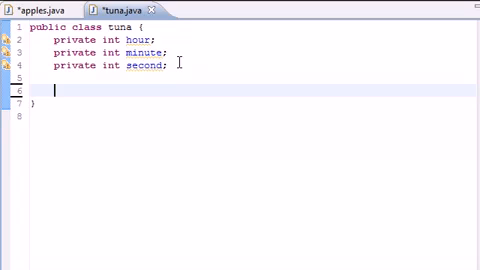
# Step: Add the stub public void setTime(int h, int m, int s){} below the fields
pyautogui.write('p')
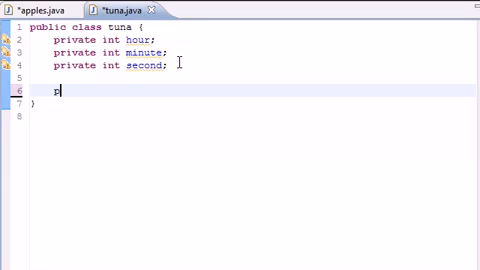
pyautogui.write('ublic void')
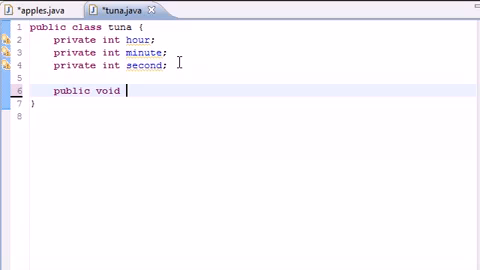
pyautogui.write('setTi')
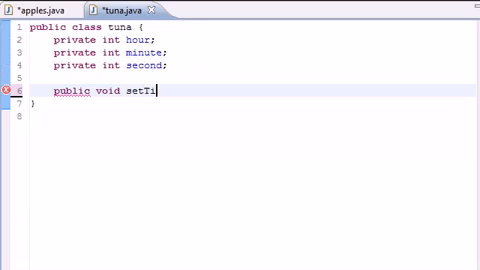
pyautogui.write('me()')
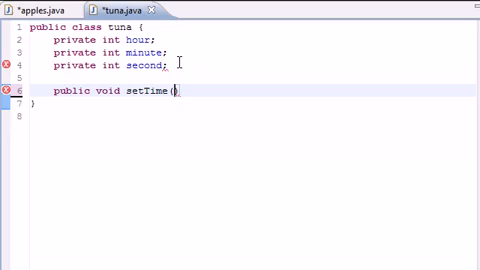
pyautogui.write('in')
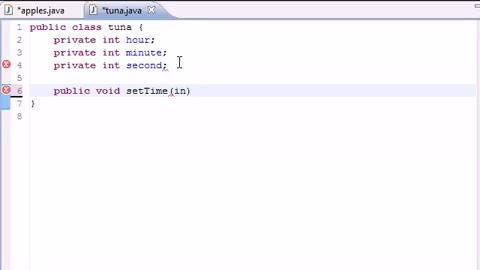
pyautogui.write('int h, int')
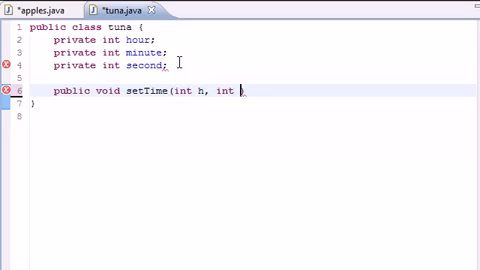
pyautogui.write('m, int')
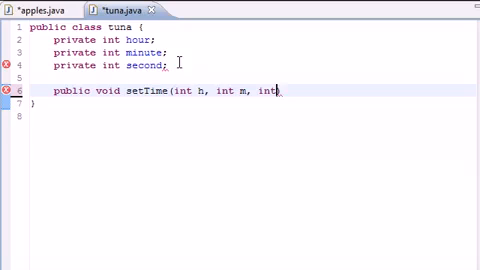
pyautogui.write('s){}')
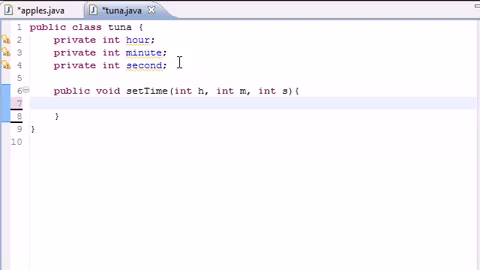
pyautogui.click(75, 105)
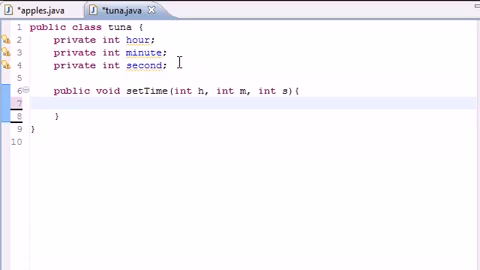
# Step: Begin the assignment hour = ((h>=0, removing an extra parenthesis along the way
pyautogui.write('hour')
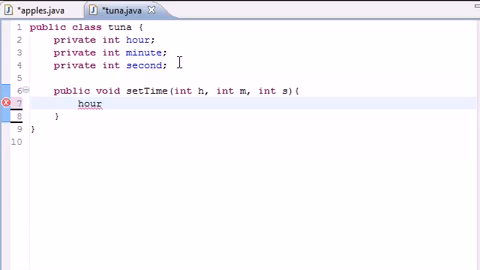
pyautogui.write('=')
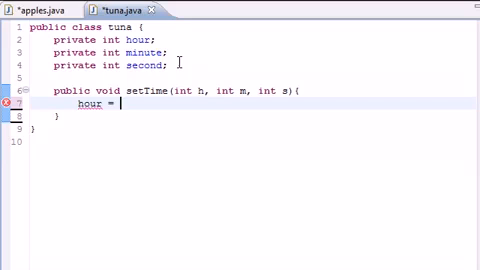
pyautogui.write('h')
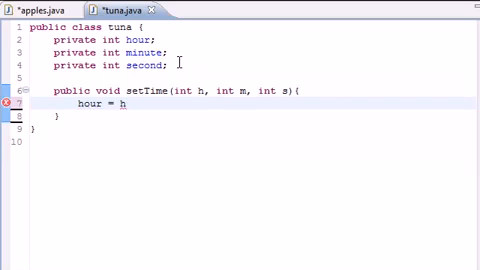
pyautogui.write('()')
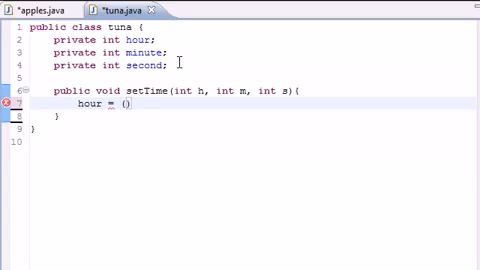
pyautogui.press('BackSpace')
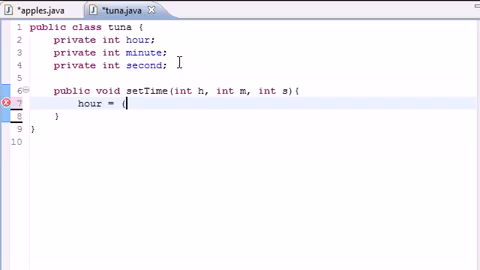
pyautogui.write(')')
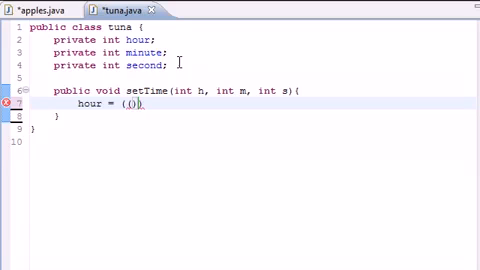
pyautogui.write('h')
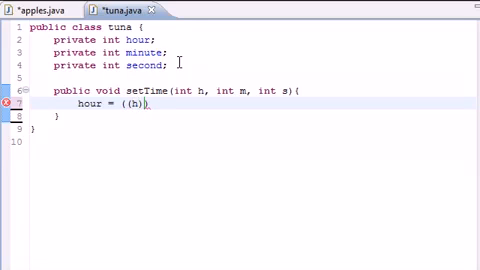
pyautogui.write('>=')
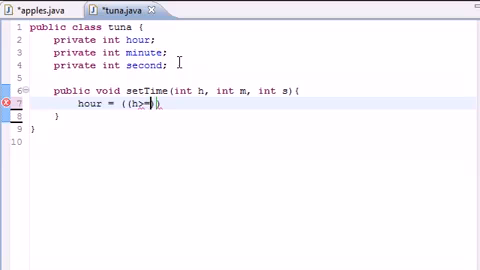
pyautogui.write('0')
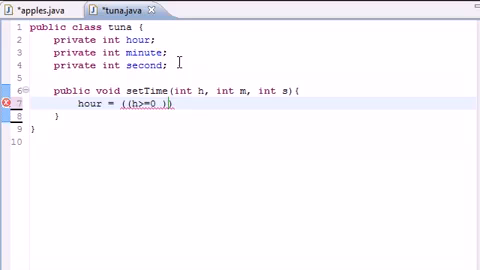
# Step: Complete the condition with && h<24 and the ternary ? h : 0, fixing a capital H
pyautogui.write('&&')
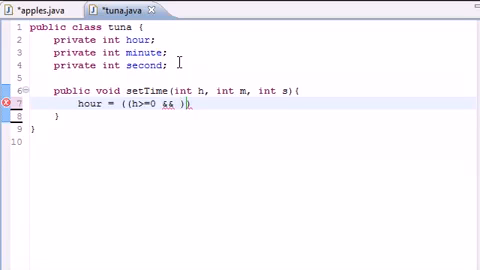
pyautogui.press('Backspace')
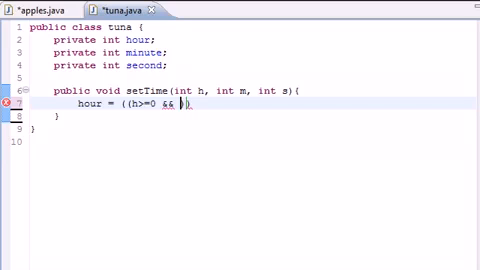
pyautogui.write('H<24')
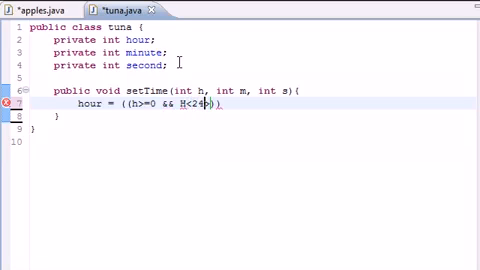
pyautogui.press('BackSpace')
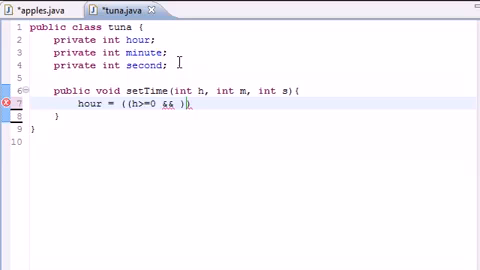
pyautogui.write('h<24')
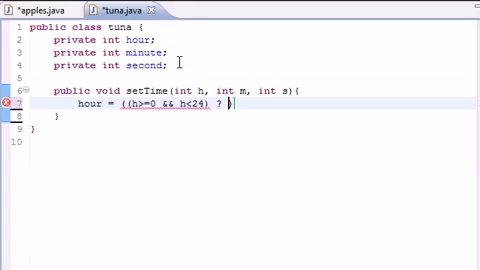
pyautogui.write('h')
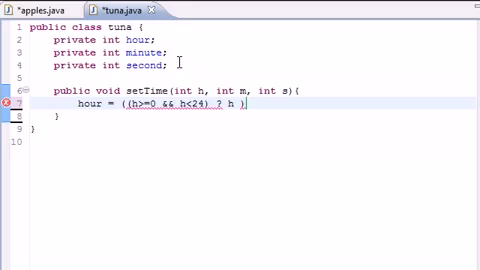
pyautogui.write(': 0)')
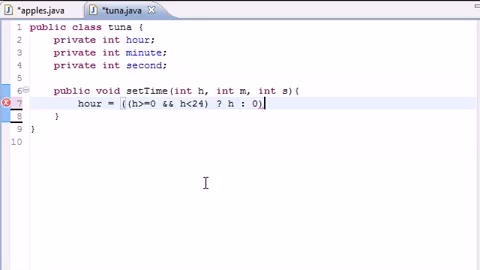
pyautogui.moveTo(143, 157)
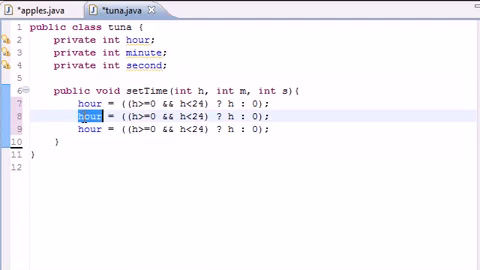
# Step: Duplicate the hour line as minute and second lines using m and s with limit 60
pyautogui.write('minute')
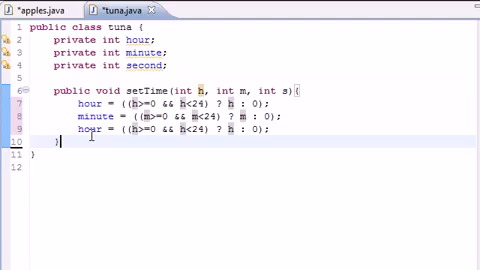
pyautogui.doubleClick(89, 130)
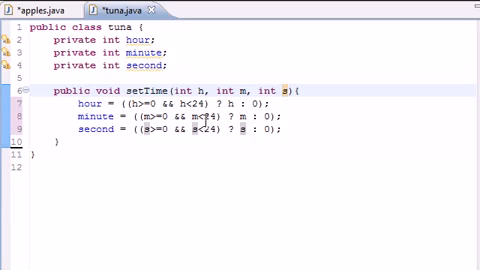
pyautogui.write('0')
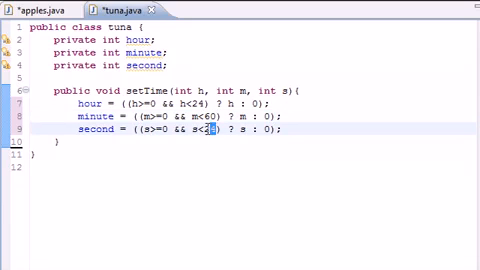
pyautogui.write('60')
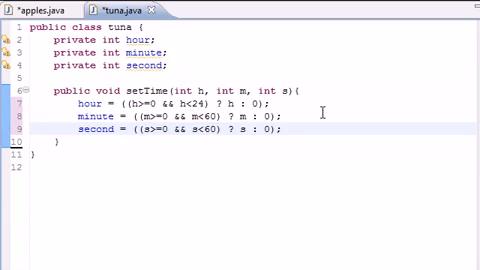
pyautogui.moveTo(304, 164)
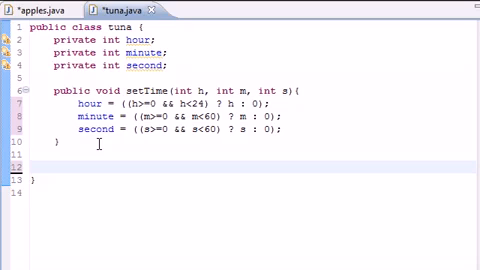
# Step: Type the empty method stub public String toMilitary(){ below setTime
pyautogui.write('pub')
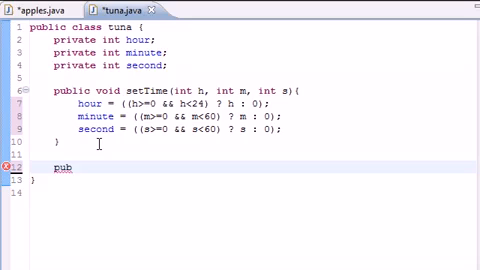
pyautogui.write('lic')
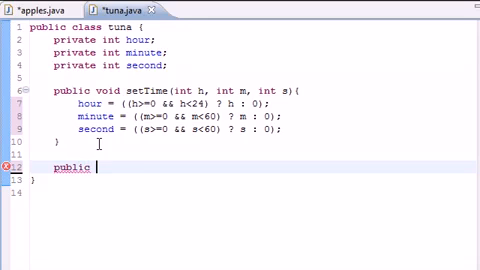
pyautogui.write('String')
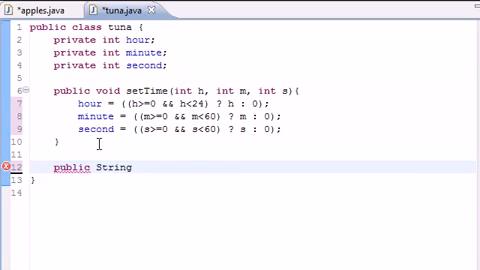
pyautogui.write('toMilitary')
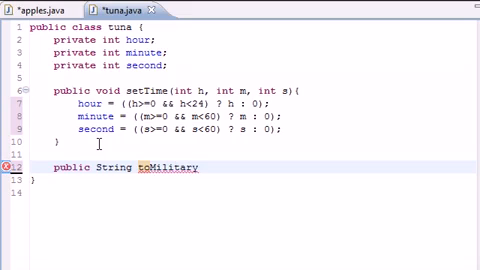
pyautogui.write('()')
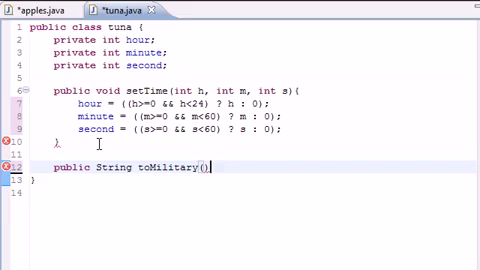
pyautogui.write('{')
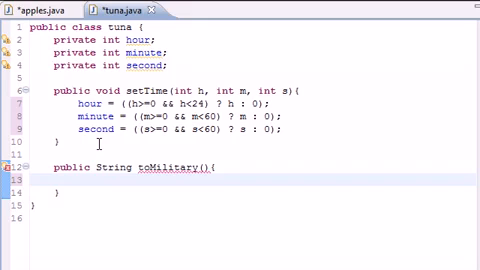
# Step: Make toMilitary return String.format("%02d:%02d:%02d", hour, minute, second)
pyautogui.write('return Stri')
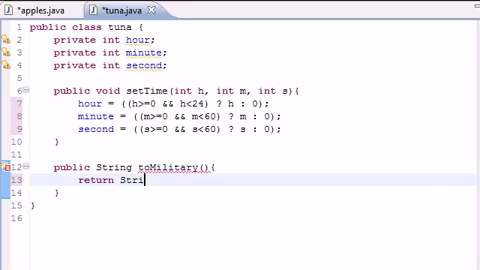
pyautogui.write('.format(, arg1')
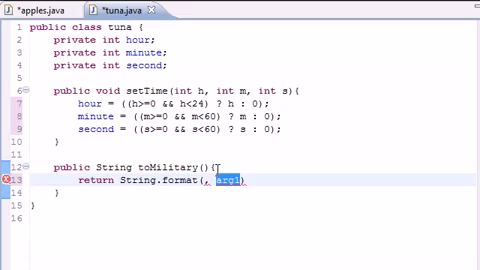
pyautogui.press('Delete')
pyautogui.write('"')
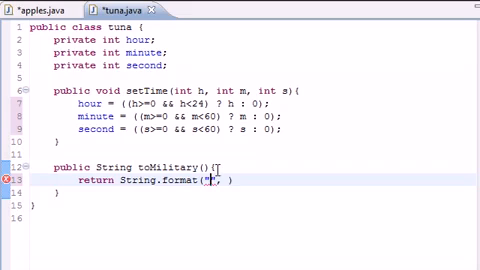
pyautogui.write('%02d')
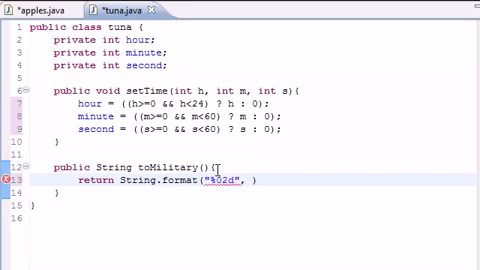
pyautogui.write(':%02')
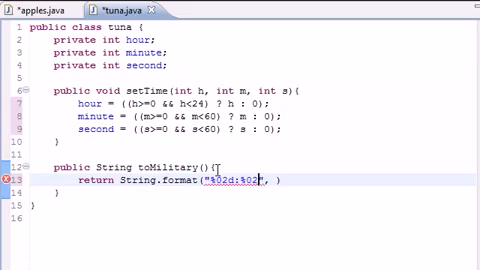
pyautogui.write('d:')
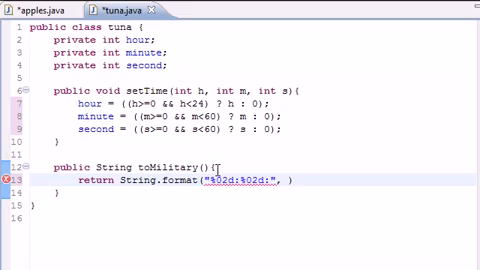
pyautogui.write('%02d')
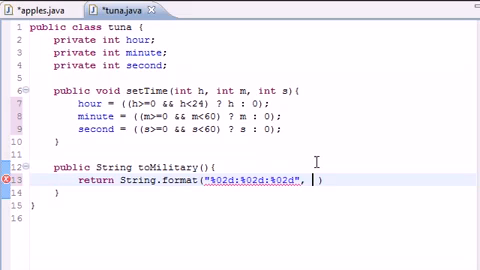
pyautogui.write('hour,')
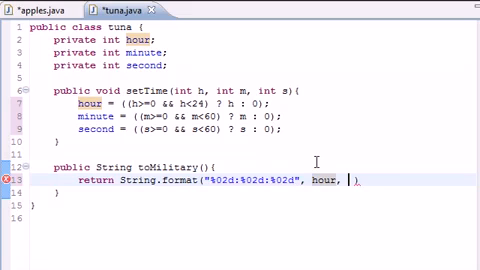
pyautogui.write('minute, second')
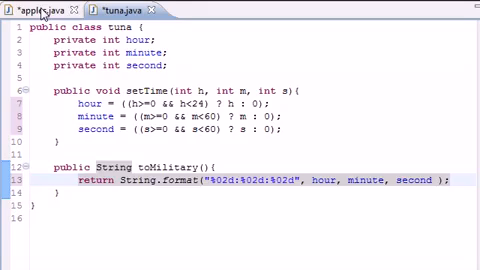
# Step: In apples.java, create the object with tuna tunaObject = new tuna();
pyautogui.click(28, 9)
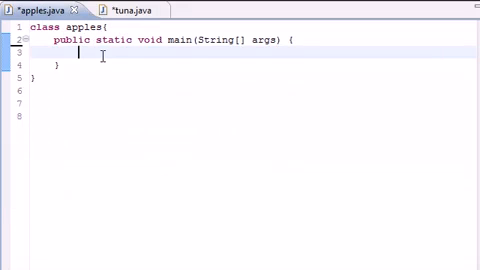
pyautogui.write('tuna tuna')
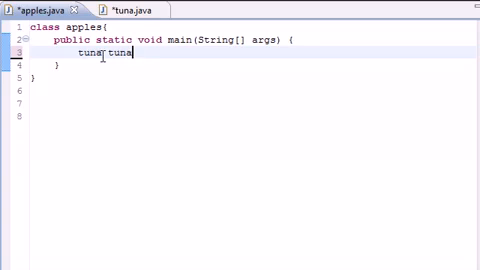
pyautogui.write('Object')
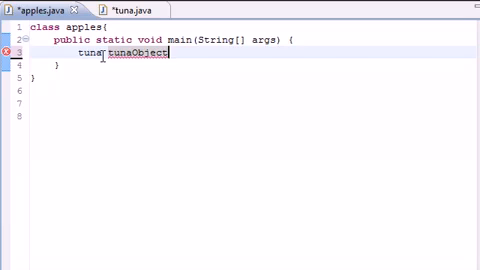
pyautogui.write('= new')
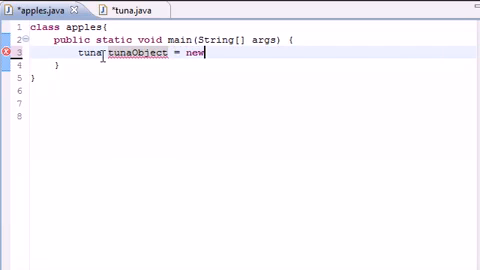
pyautogui.write('tuna')
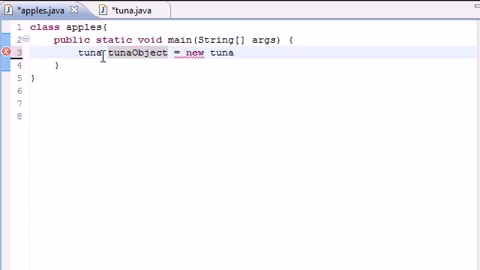
pyautogui.write('();')
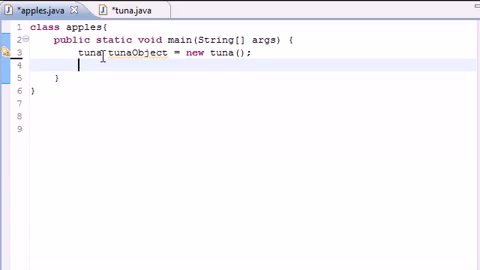
# Step: Start System.out.println(tunaObject.toMilitary()) to print the object's time
pyautogui.write('System')
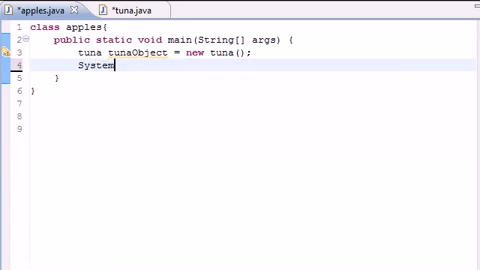
pyautogui.write('.out.')
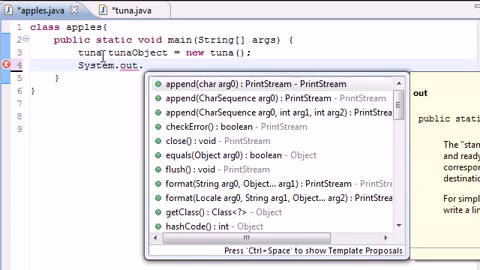
pyautogui.write('print')
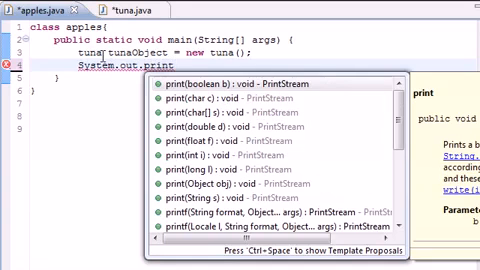
pyautogui.write('ln(tunaObject')
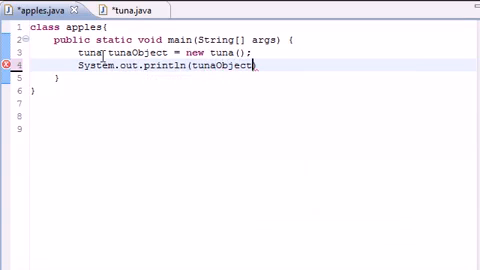
pyautogui.write('.toMilitary(')
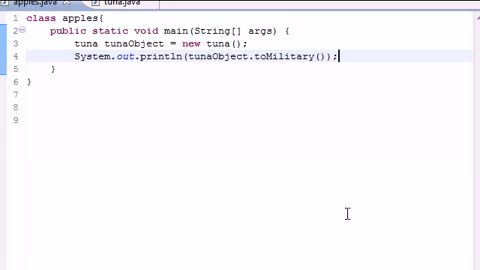
pyautogui.moveTo(345, 214)
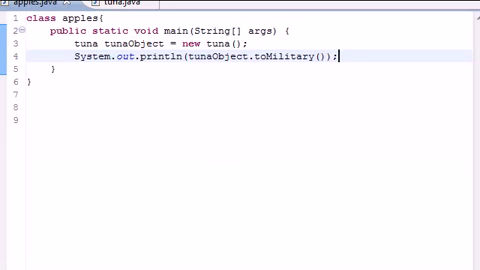
pyautogui.moveTo(287, 47)
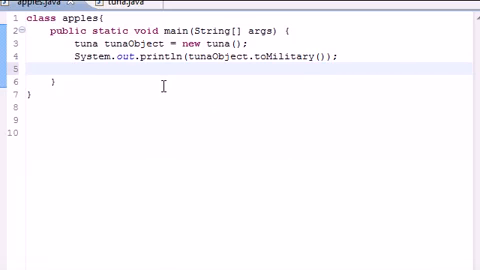
# Step: Call tunaObject.setTime(13, 27, 6); and begin another System.out statement
pyautogui.write('tuna')
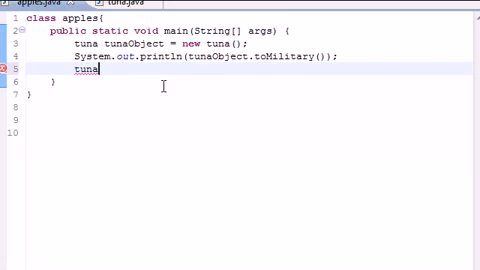
pyautogui.write('Object')
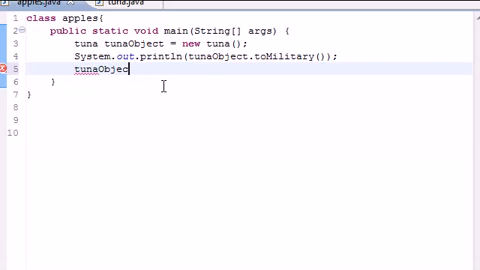
pyautogui.write('.setTime(h, m, s')
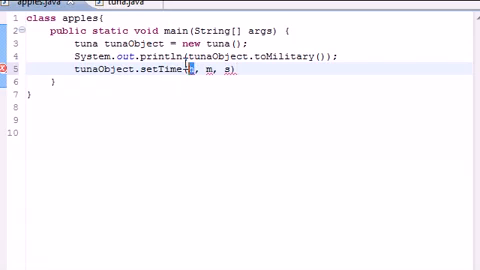
pyautogui.write('13')
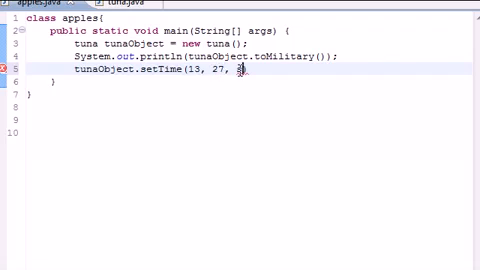
pyautogui.write('6);')
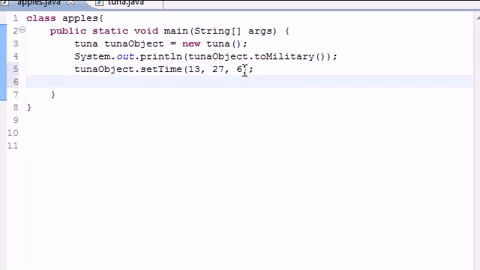
pyautogui.write('System.c')
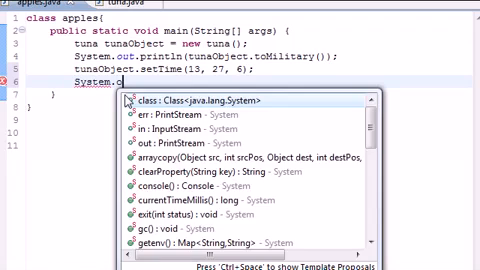
pyautogui.write('out')
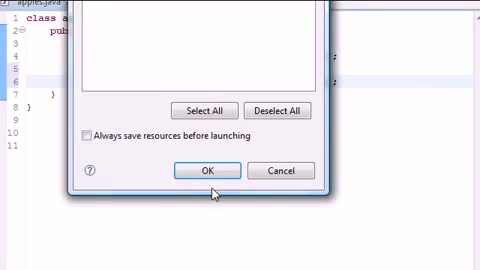
# Step: Confirm saving to run the program, then select the 13 value in setTime
pyautogui.click(199, 170)
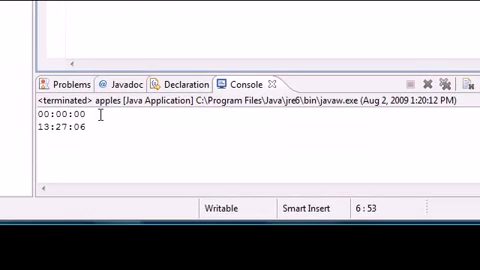
pyautogui.doubleClick(55, 122)
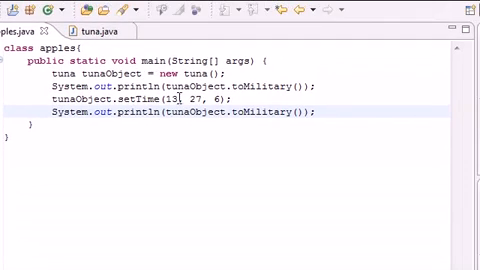
pyautogui.doubleClick(207, 101)
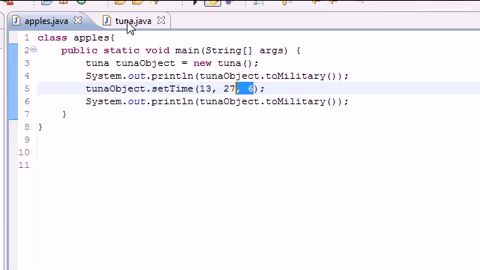
# Step: Switch back to the tuna.java tab above the console output
pyautogui.click(125, 21)
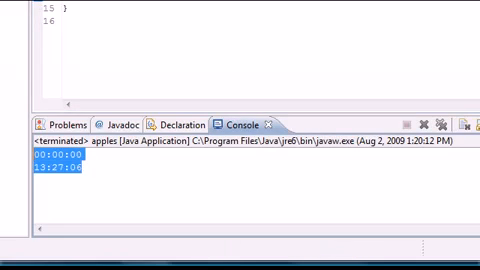
pyautogui.moveTo(176, 151)
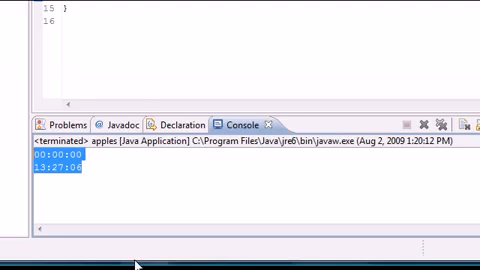
pyautogui.moveTo(133, 186)
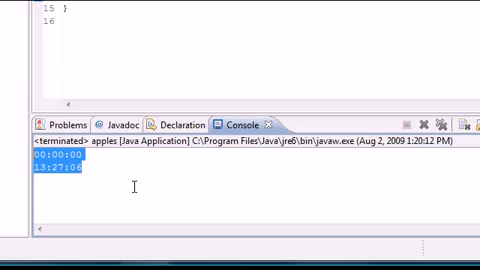